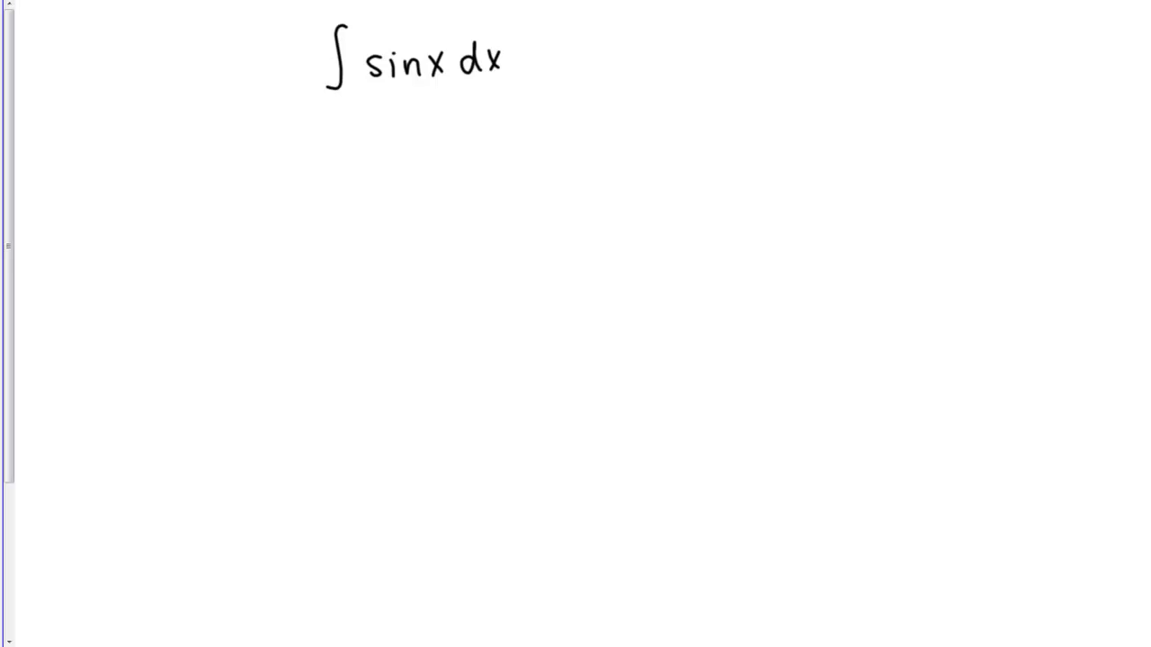
- Mark the d/dx(cos x) entry in the trigonometric derivative table with a pen stroke
drag(369, 95, 431, 92)
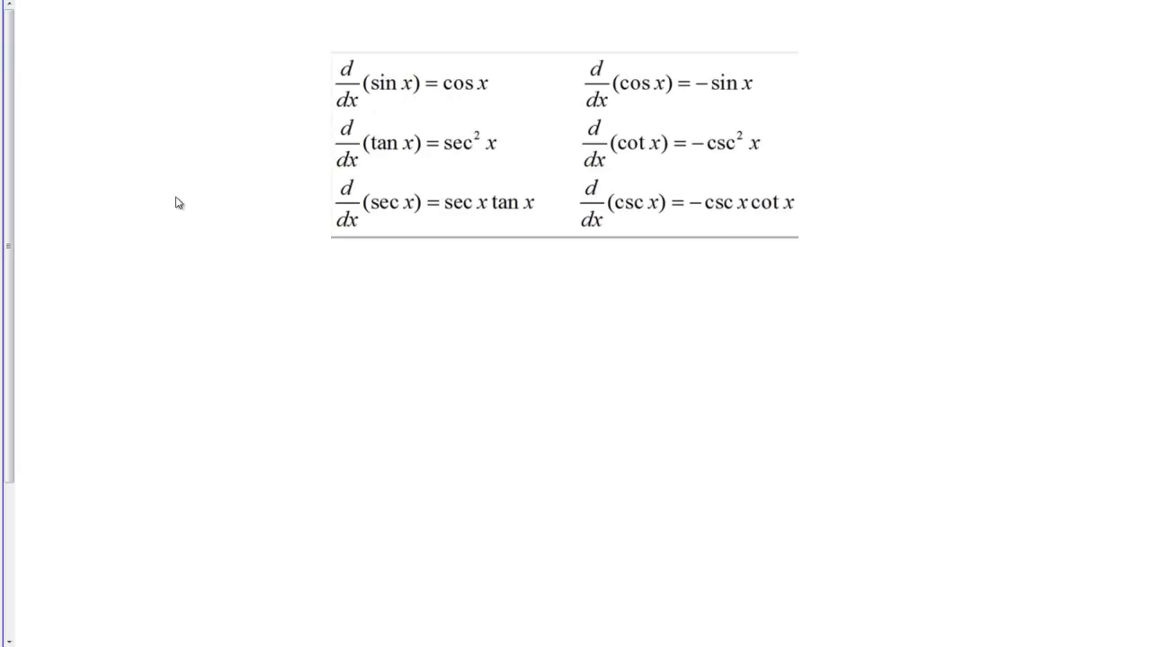
mouse_move(1078, 280)
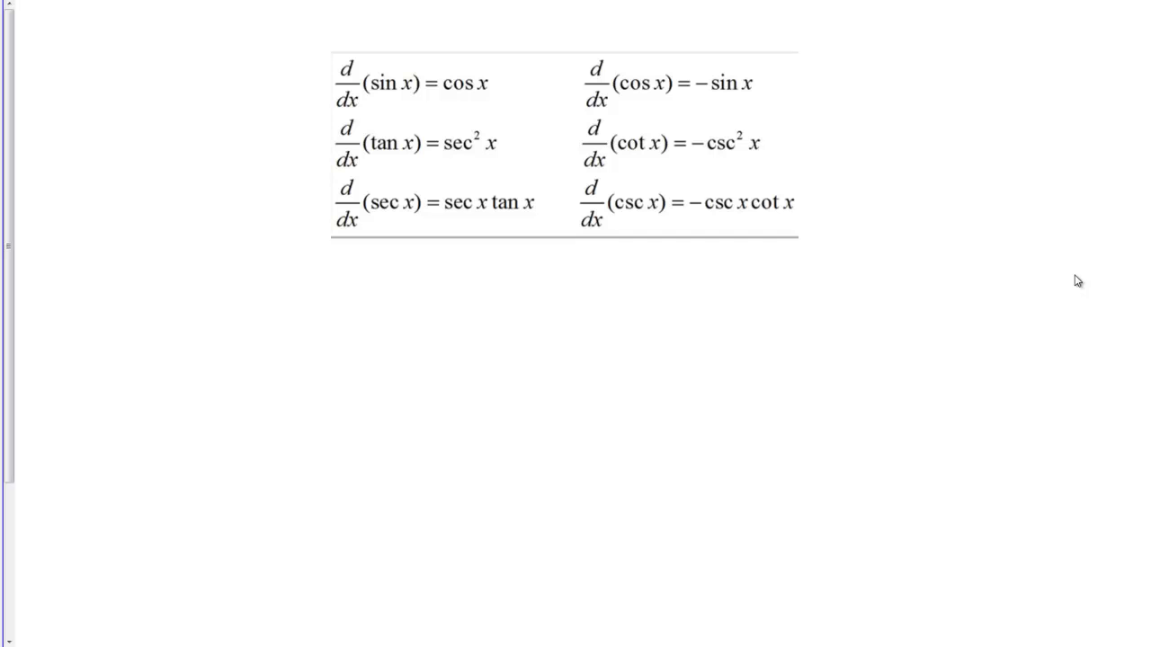
mouse_move(674, 123)
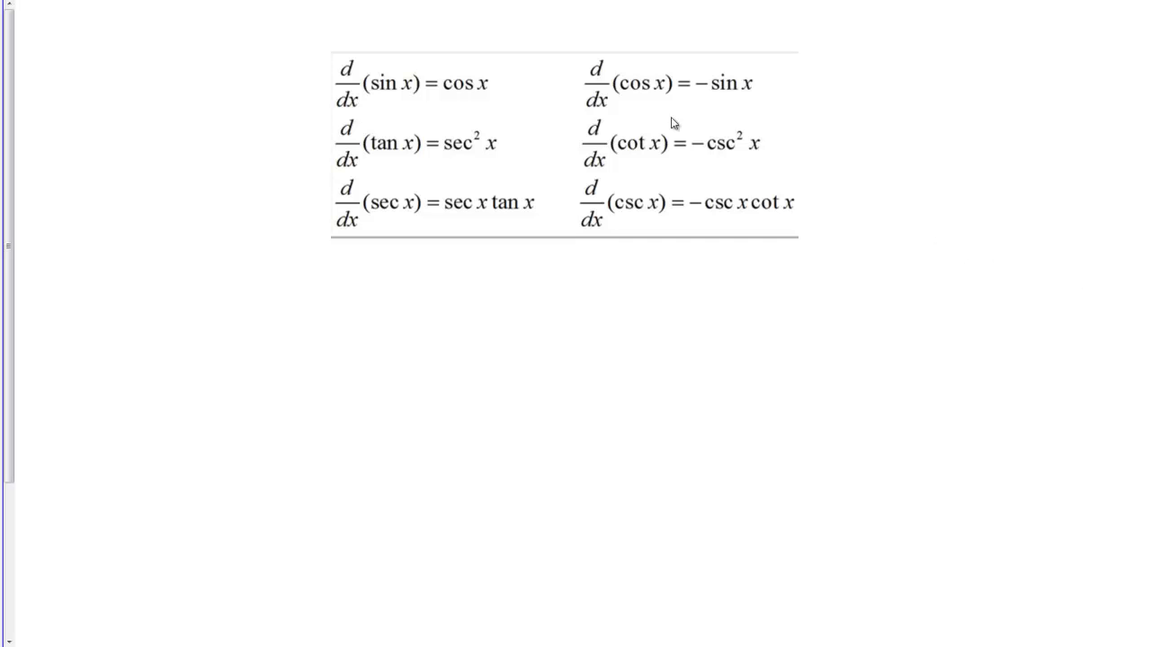
mouse_move(600, 93)
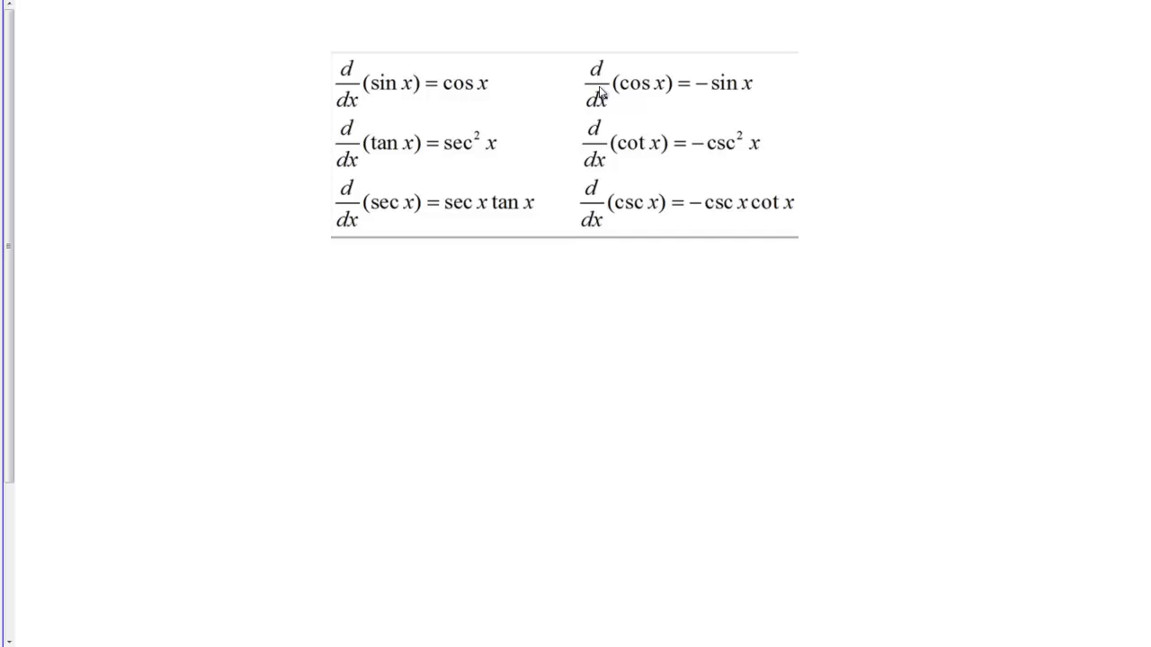
mouse_move(803, 403)
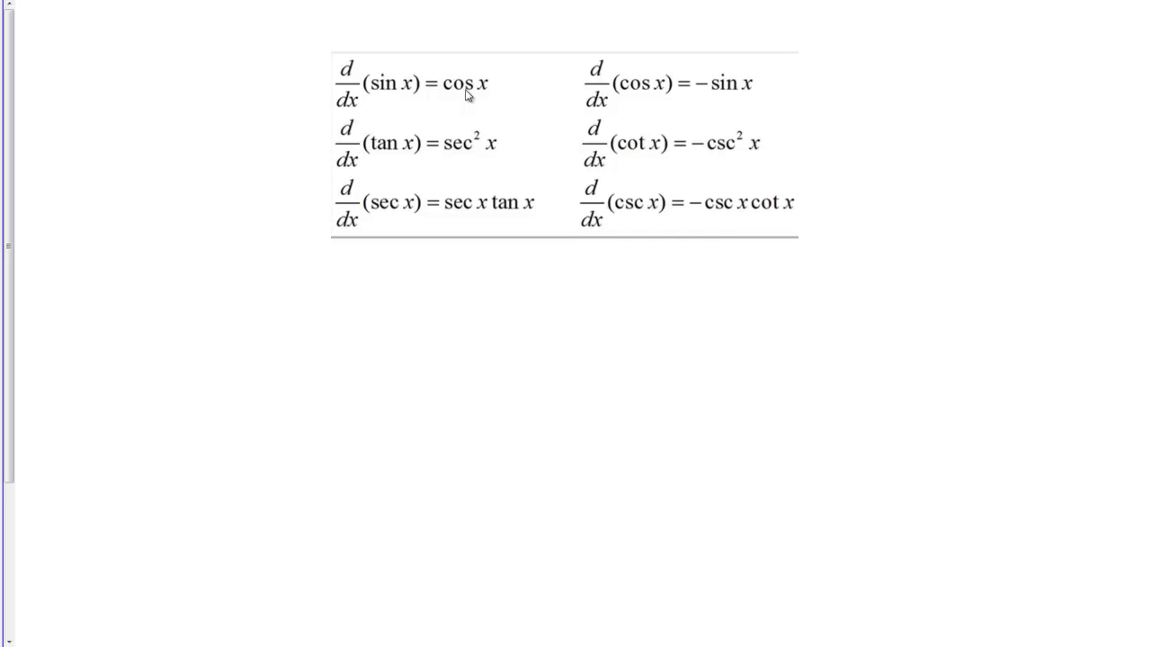
mouse_move(763, 145)
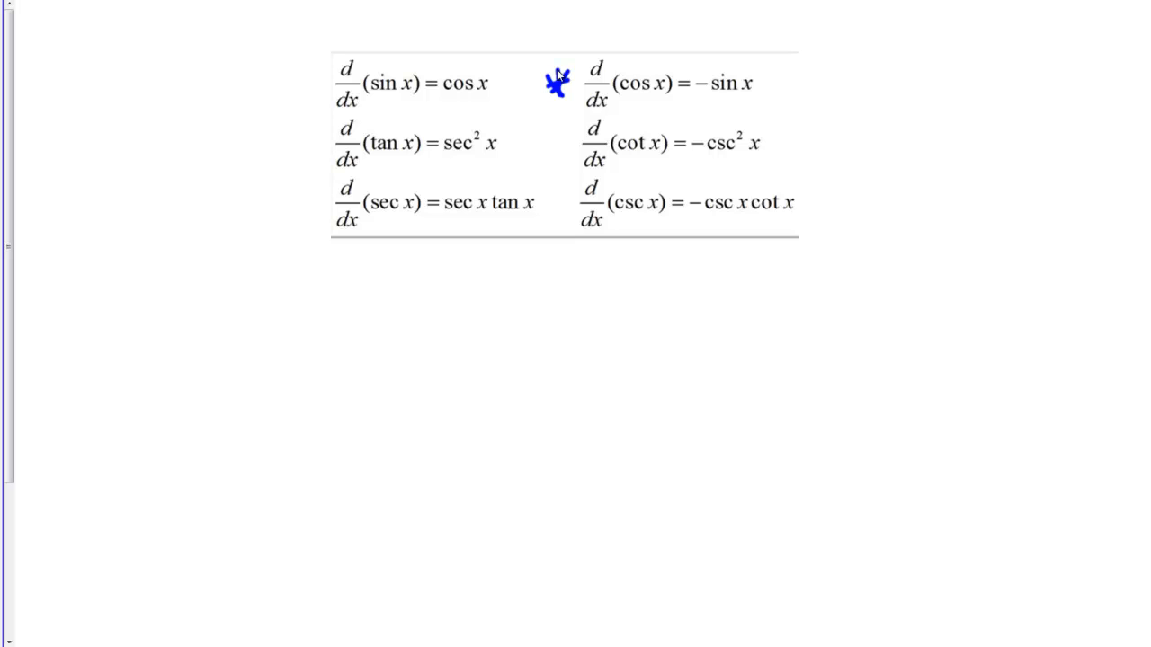
mouse_move(557, 81)
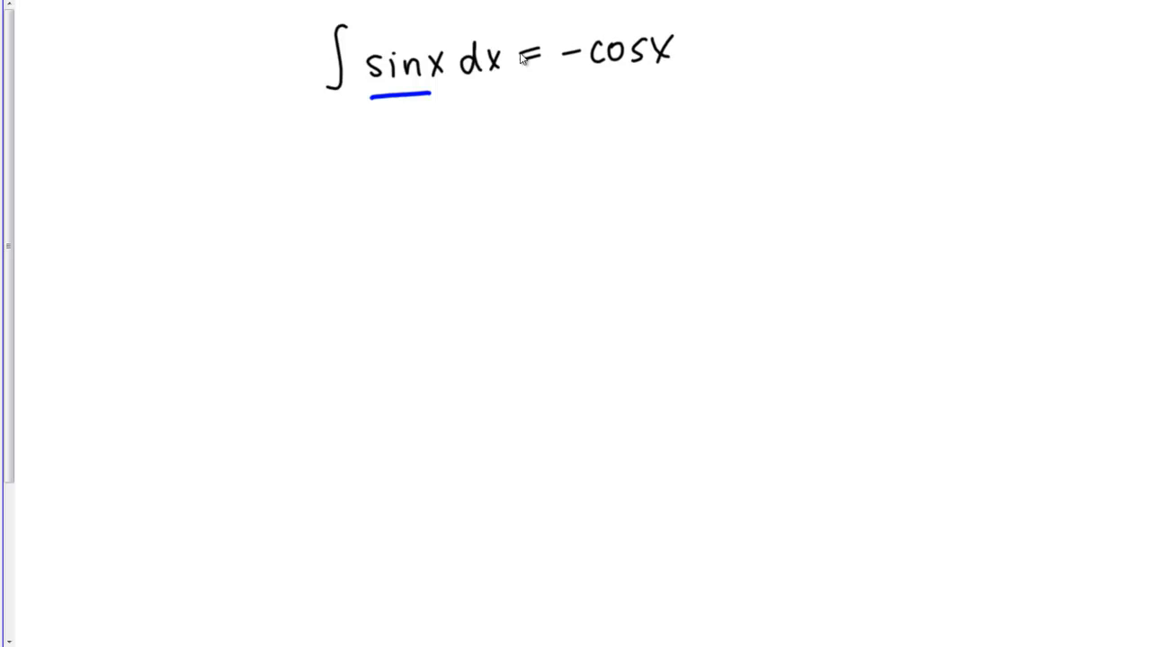
- Write = −cos x as the answer after ∫ sin x dx
drag(792, 242, 805, 315)
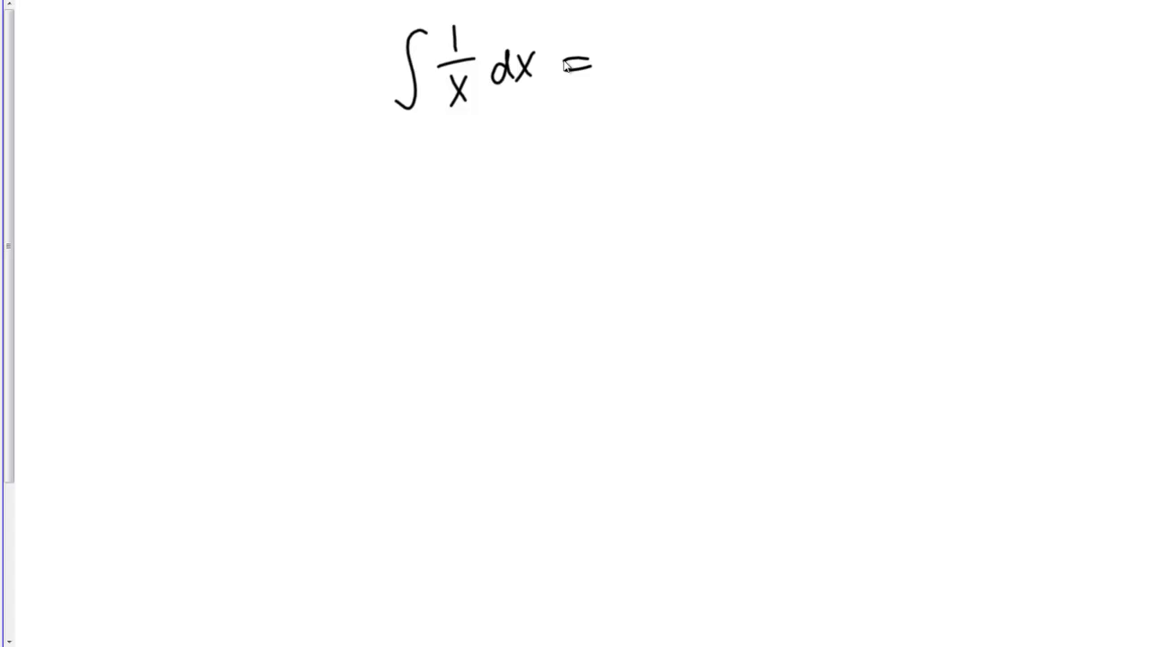
- Write and box ln x + C, then complete the derivative checks with = 1/x
drag(611, 81, 688, 63)
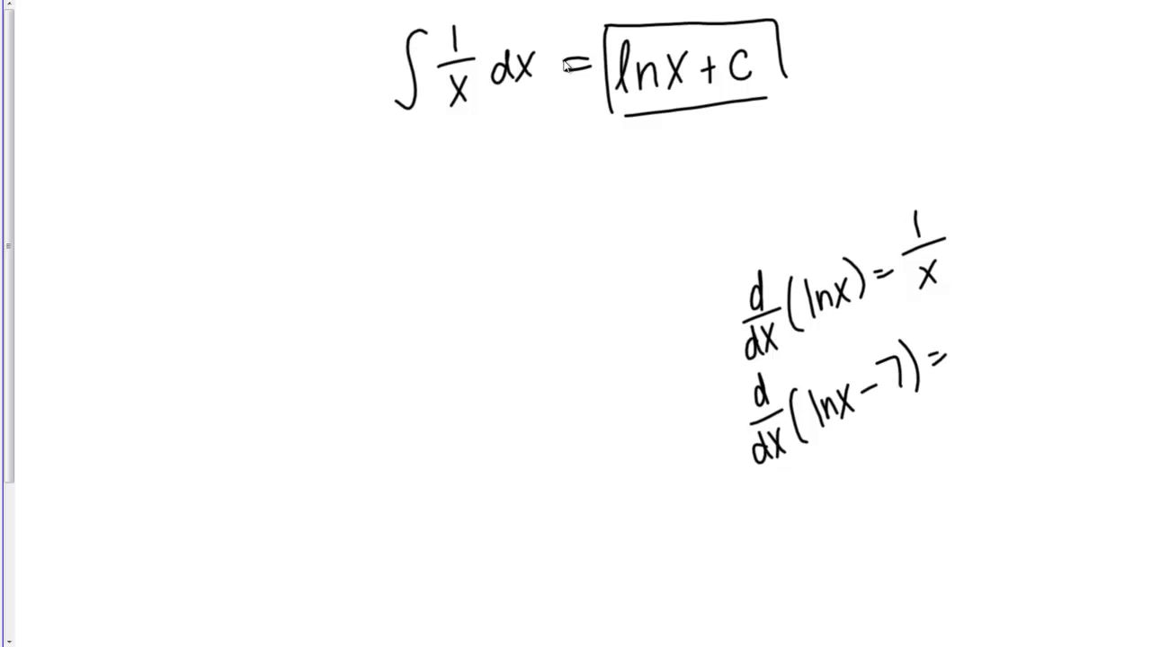
text(=1/x)
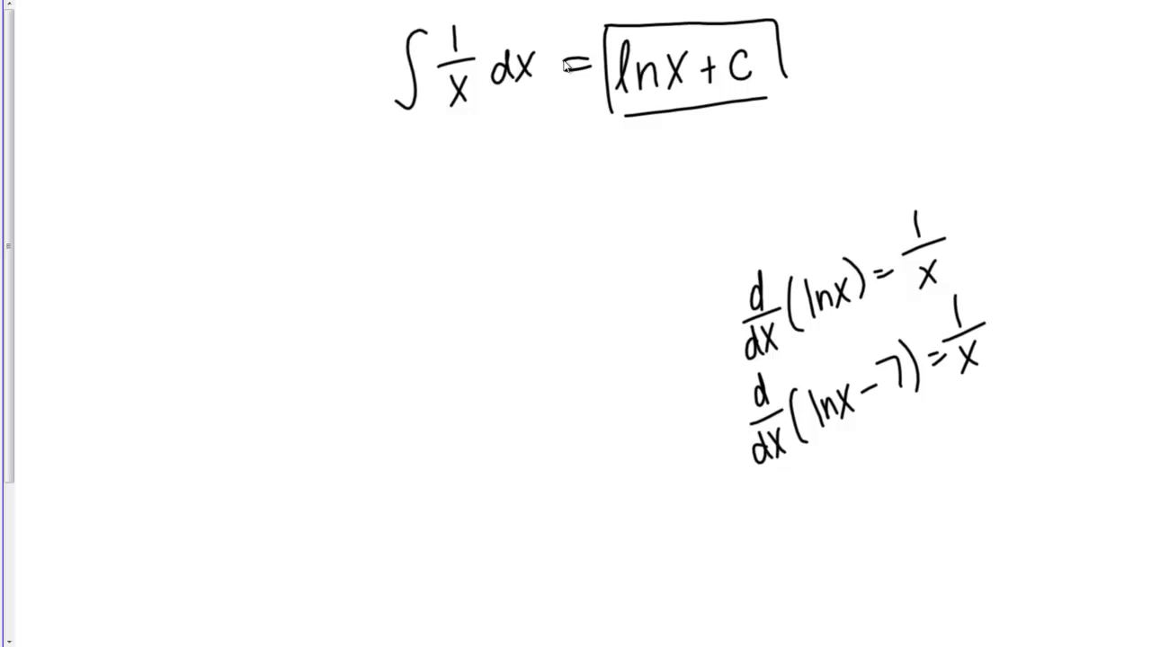